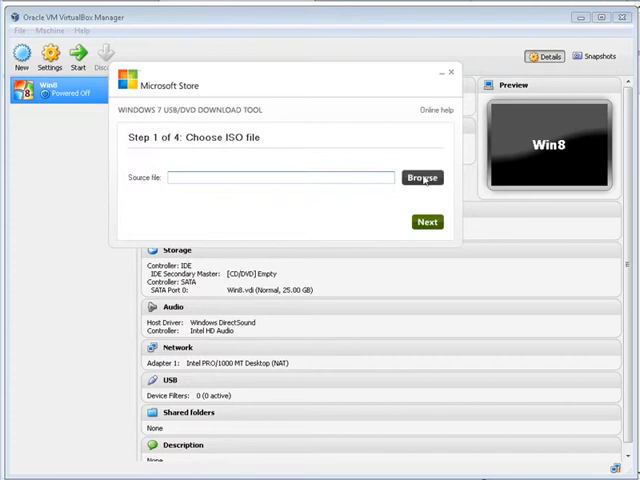
{"action": "mouse_move", "coordinate": [422, 184]}
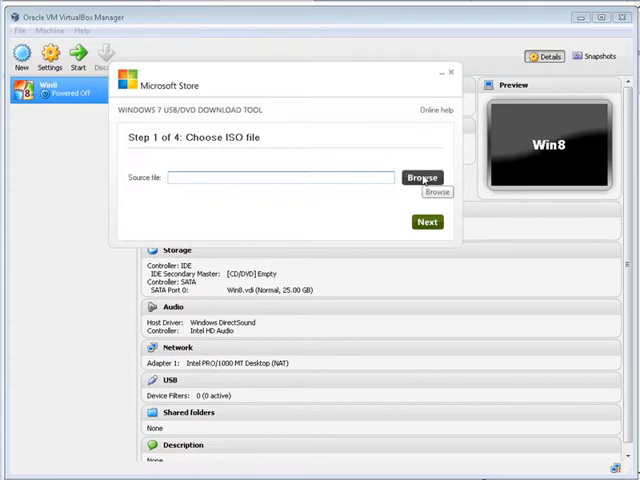
Step: Choose the Windows 8 Enterprise evaluation ISO from the desktop win8 folder as the source file
{"action": "left_click", "coordinate": [422, 176]}
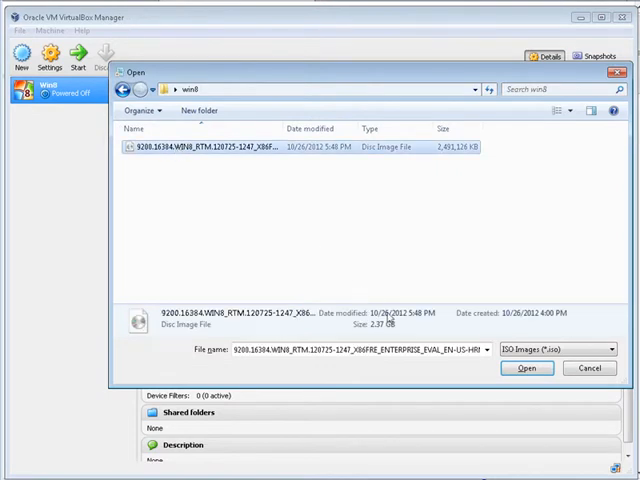
{"action": "left_click", "coordinate": [528, 368]}
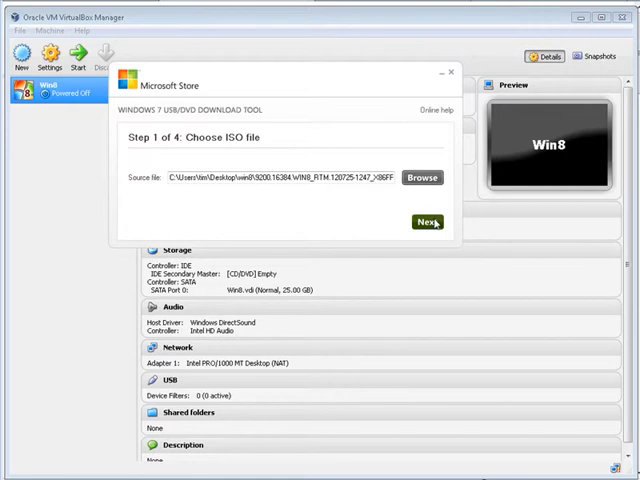
Step: Choose USB as the media type and the 7.5 GB Cruzer drive L: as the target device
{"action": "left_click", "coordinate": [422, 220]}
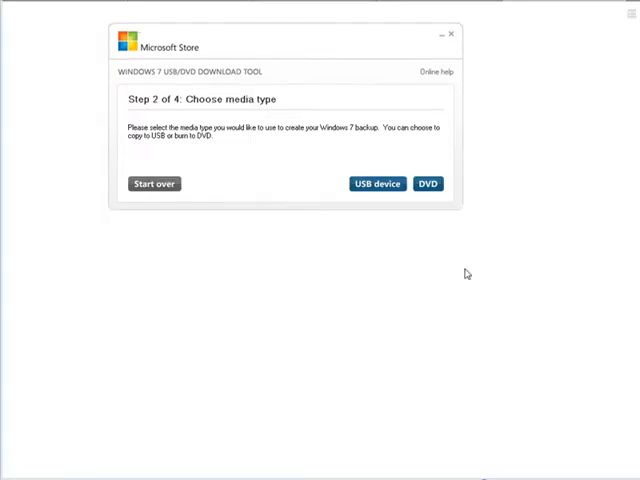
{"action": "mouse_move", "coordinate": [240, 118]}
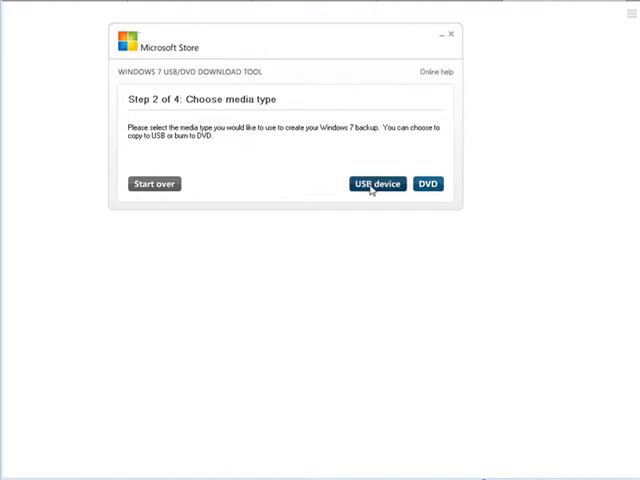
{"action": "mouse_move", "coordinate": [376, 184]}
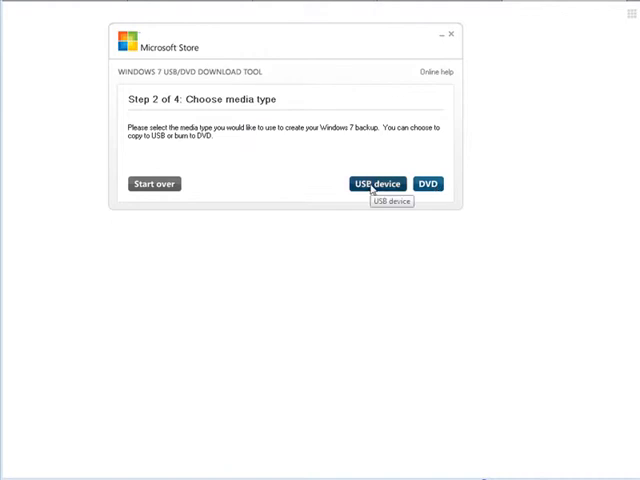
{"action": "left_click", "coordinate": [378, 184]}
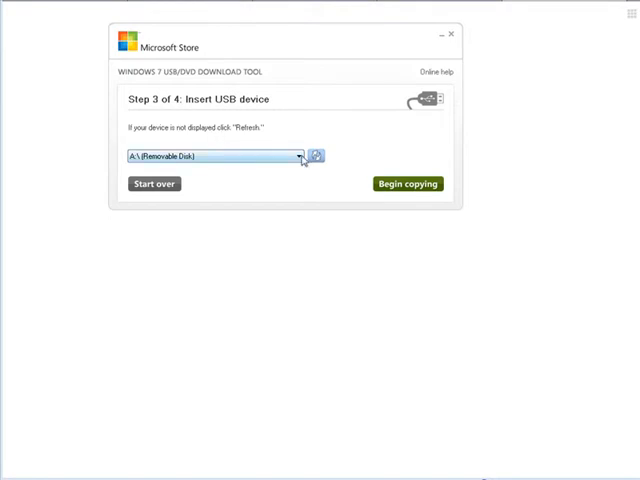
{"action": "left_click", "coordinate": [300, 156]}
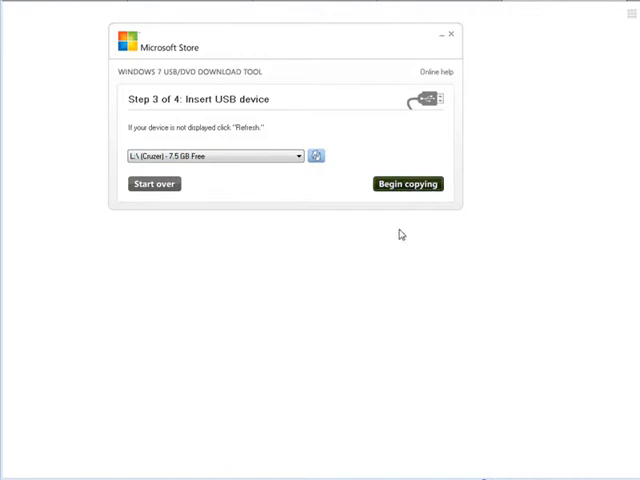
Step: Begin copying and confirm erasing all contents of the Cruzer drive L:
{"action": "left_click", "coordinate": [408, 184]}
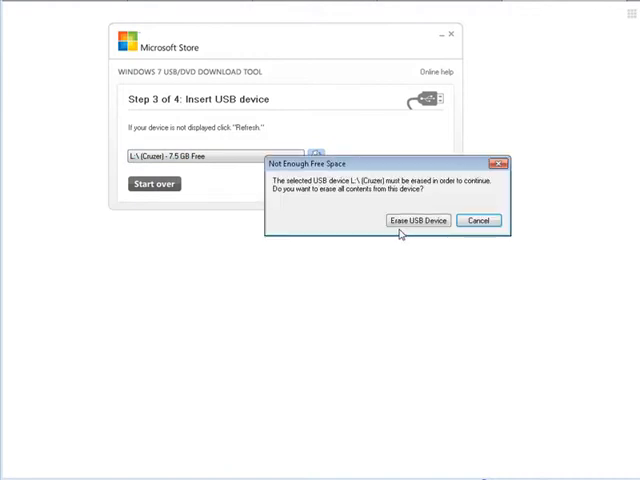
{"action": "mouse_move", "coordinate": [622, 264]}
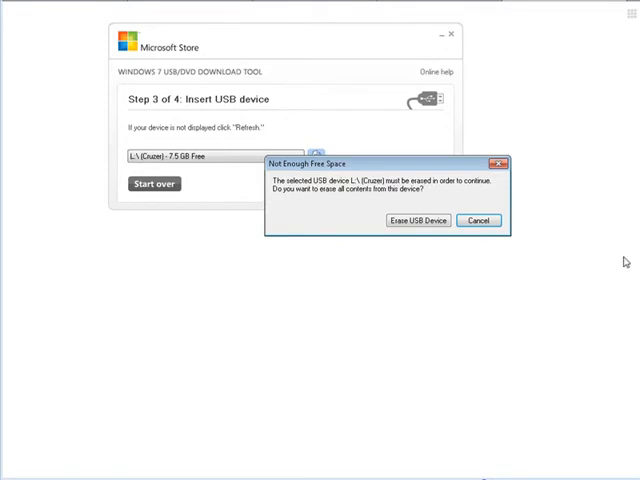
{"action": "mouse_move", "coordinate": [392, 212]}
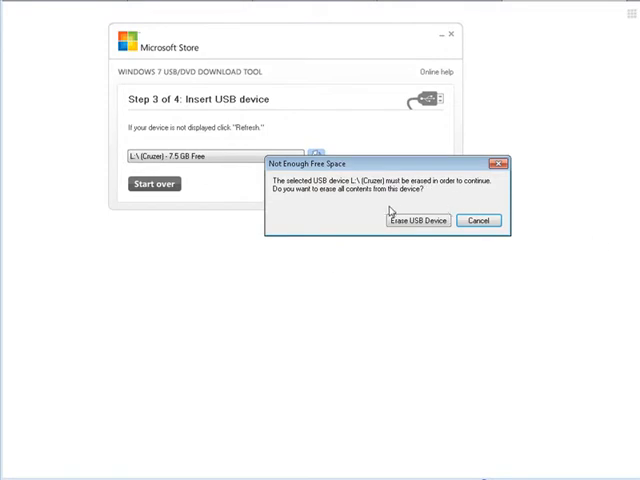
{"action": "left_click", "coordinate": [420, 220]}
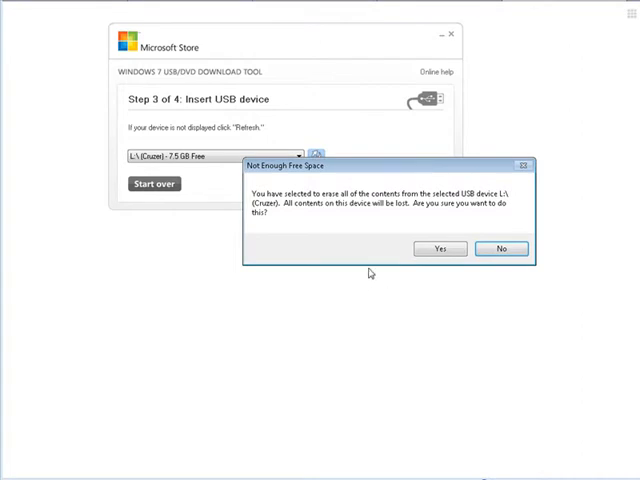
{"action": "mouse_move", "coordinate": [440, 248]}
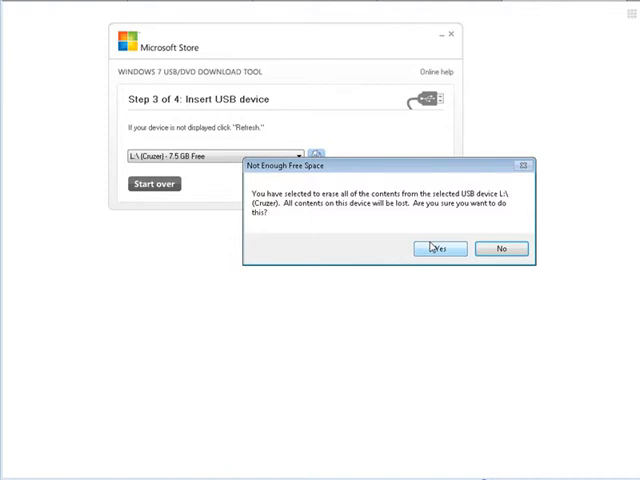
{"action": "left_click", "coordinate": [438, 250]}
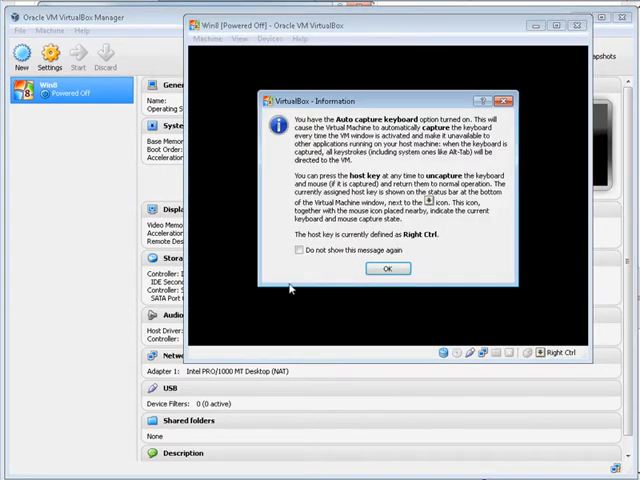
Step: Dismiss the keyboard capture notice, choose a host drive as the Win8 start-up disk and start the machine
{"action": "left_click", "coordinate": [388, 268]}
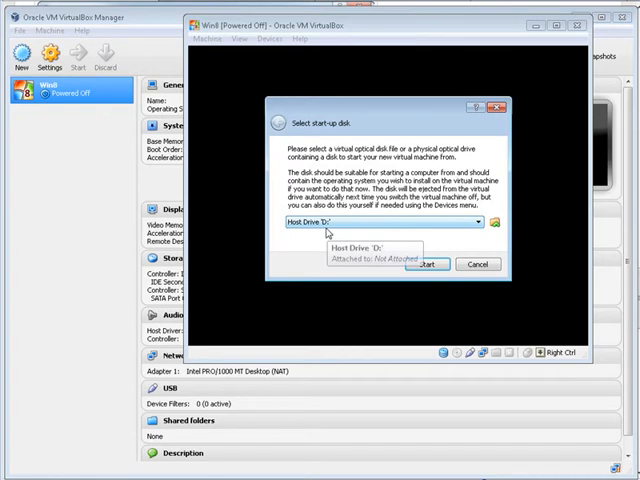
{"action": "mouse_move", "coordinate": [340, 232]}
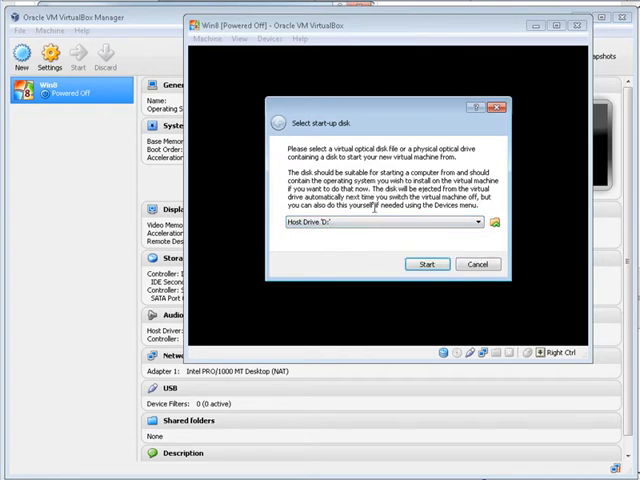
{"action": "left_click", "coordinate": [480, 222]}
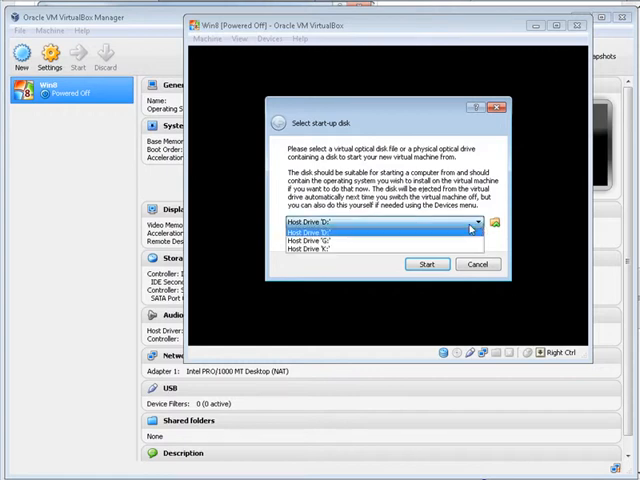
{"action": "left_click", "coordinate": [340, 222]}
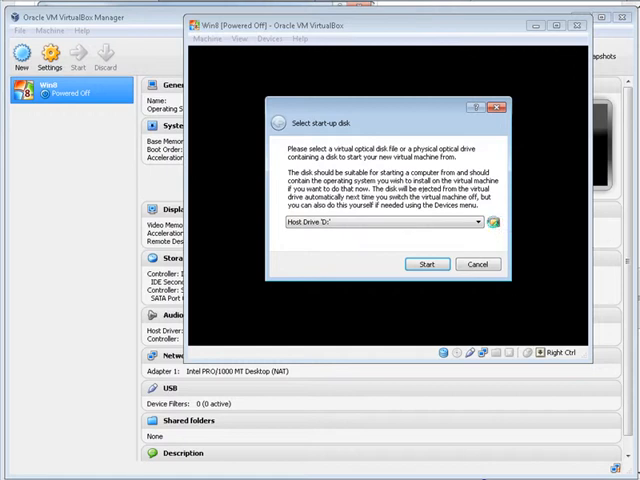
{"action": "left_click", "coordinate": [494, 220]}
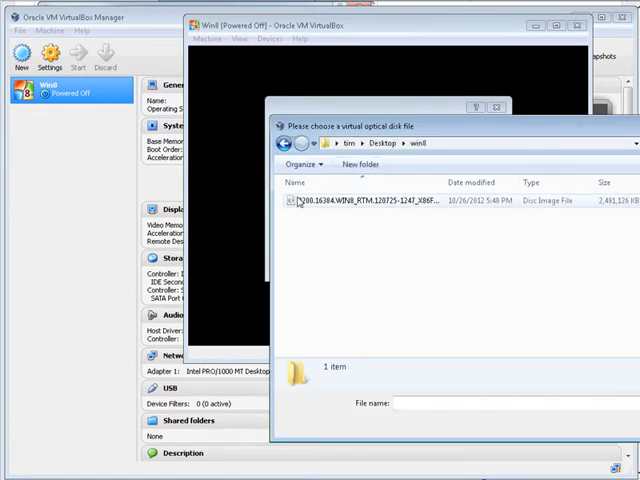
Step: Select the Windows 8 evaluation ISO in the optical disk file chooser
{"action": "left_click", "coordinate": [400, 200]}
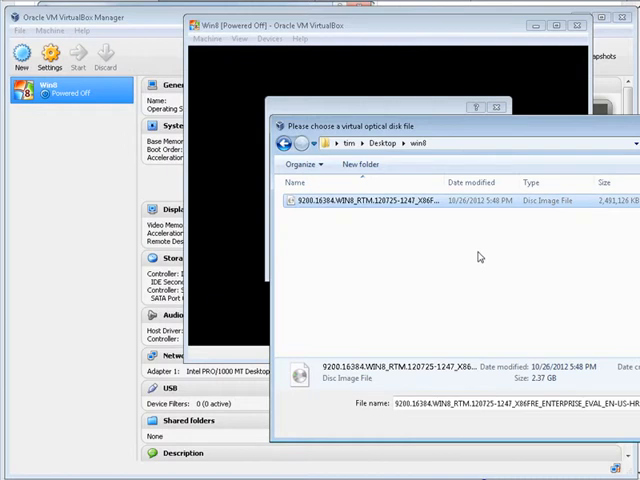
{"action": "mouse_move", "coordinate": [524, 272]}
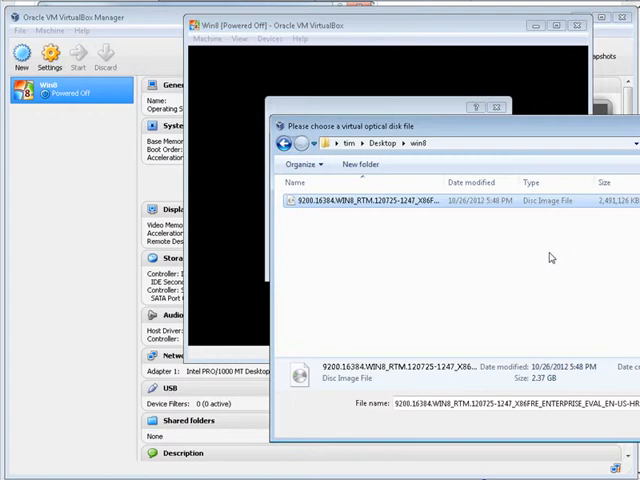
{"action": "mouse_move", "coordinate": [340, 250]}
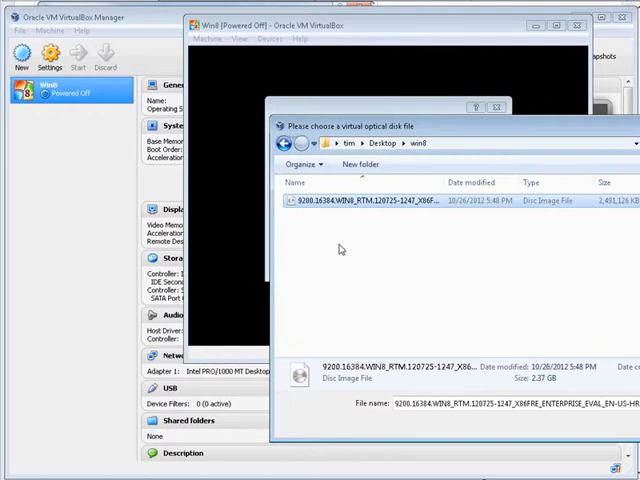
{"action": "mouse_move", "coordinate": [412, 252]}
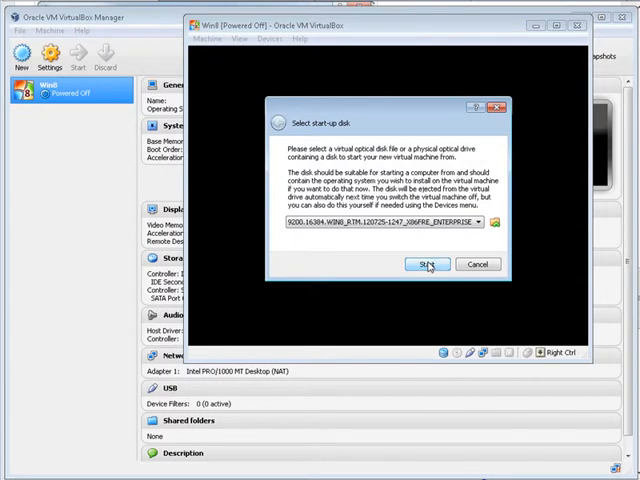
Step: Boot the virtual machine from the Windows 8 ISO and dismiss the colour-depth notice
{"action": "left_click", "coordinate": [428, 264]}
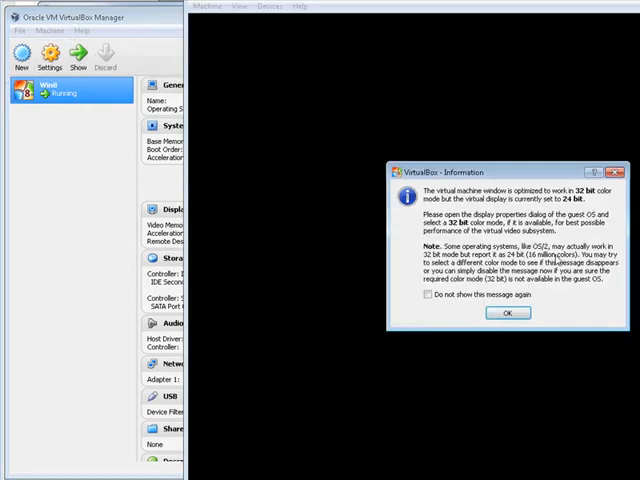
{"action": "mouse_move", "coordinate": [352, 350]}
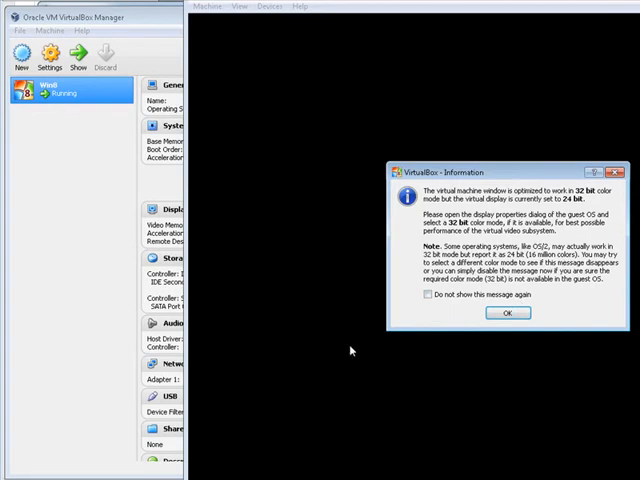
{"action": "left_click", "coordinate": [508, 312]}
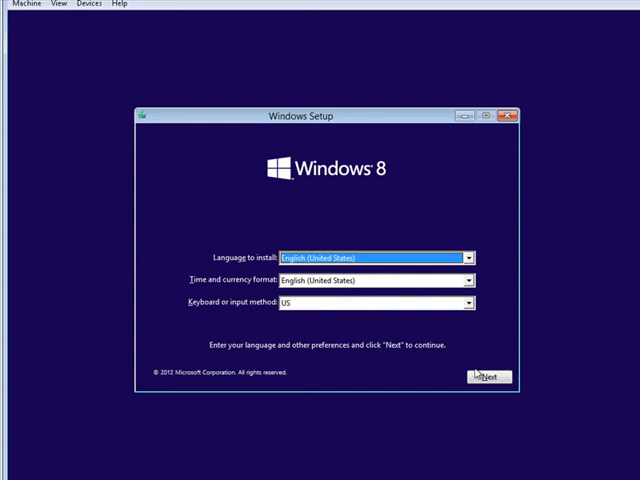
Step: Accept the language settings and start a custom install onto the 25 GB unallocated Drive 0
{"action": "left_click", "coordinate": [488, 376]}
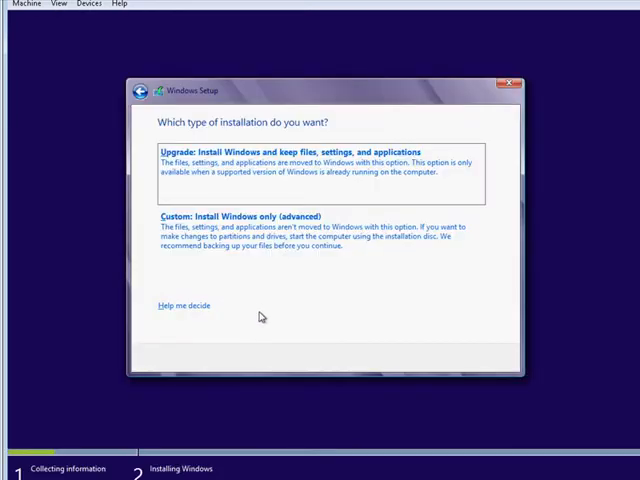
{"action": "mouse_move", "coordinate": [262, 302]}
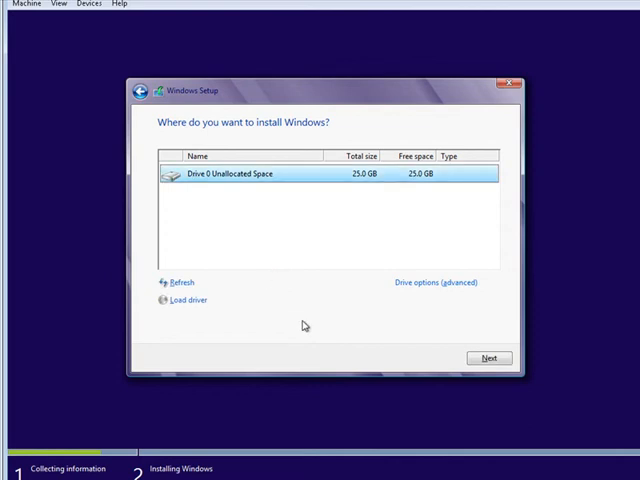
{"action": "mouse_move", "coordinate": [464, 336]}
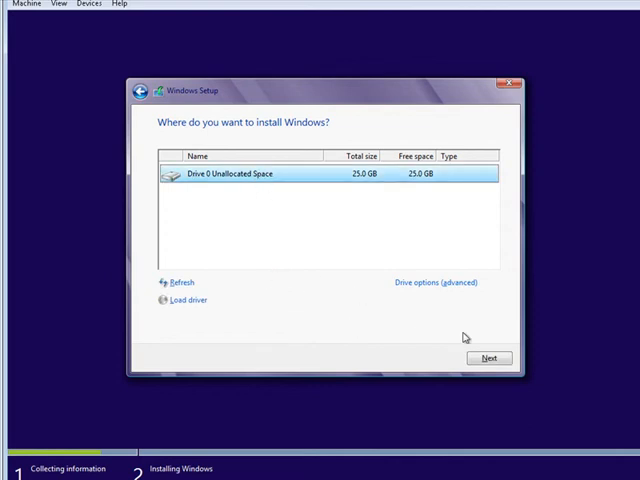
{"action": "left_click", "coordinate": [488, 356]}
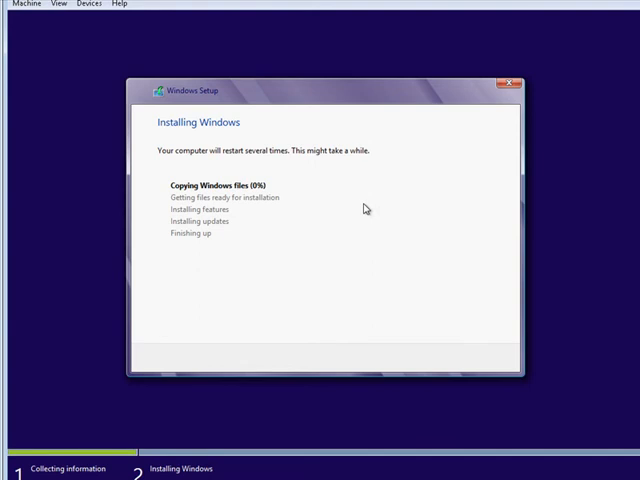
{"action": "mouse_move", "coordinate": [336, 206]}
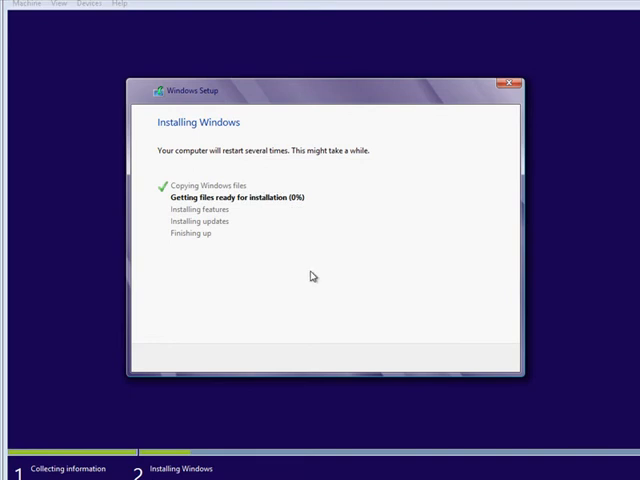
{"action": "mouse_move", "coordinate": [304, 272]}
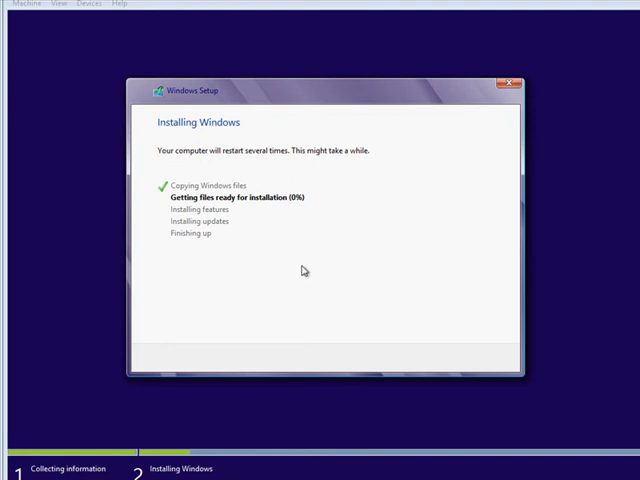
{"action": "mouse_move", "coordinate": [342, 236]}
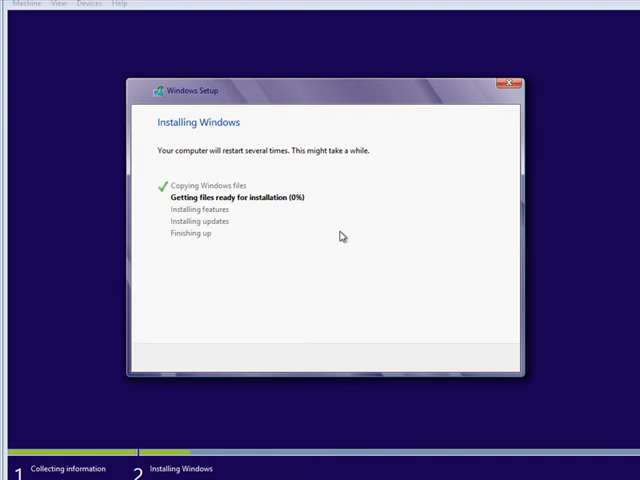
{"action": "mouse_move", "coordinate": [336, 256]}
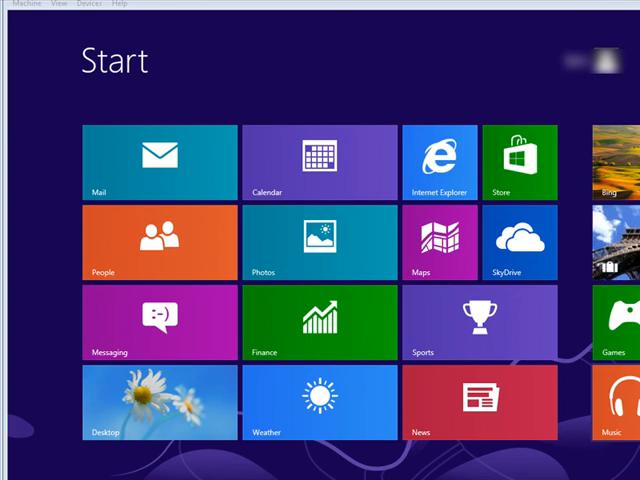
{"action": "mouse_move", "coordinate": [216, 174]}
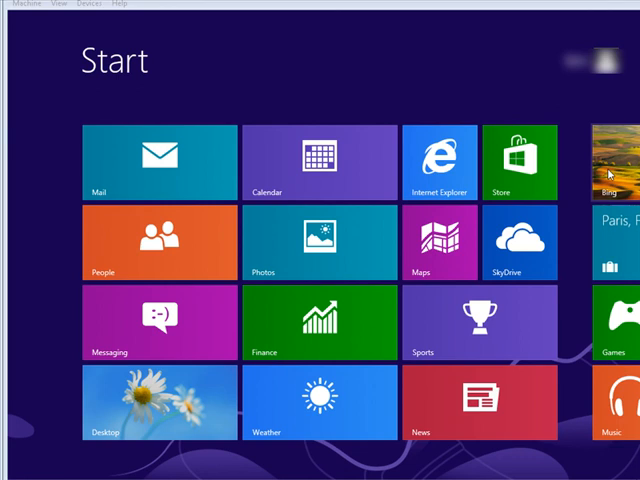
{"action": "mouse_move", "coordinate": [520, 236]}
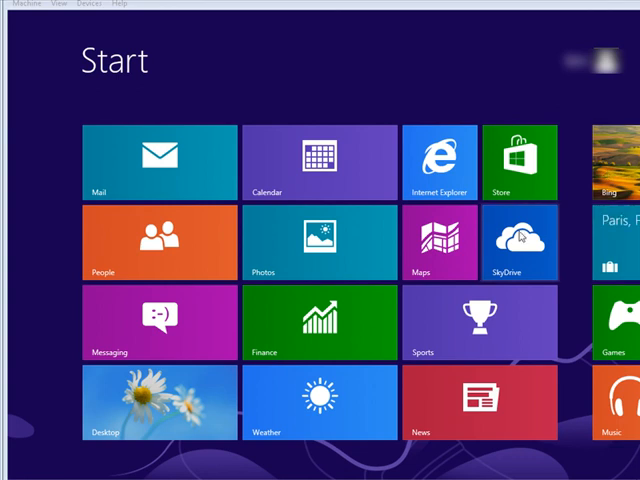